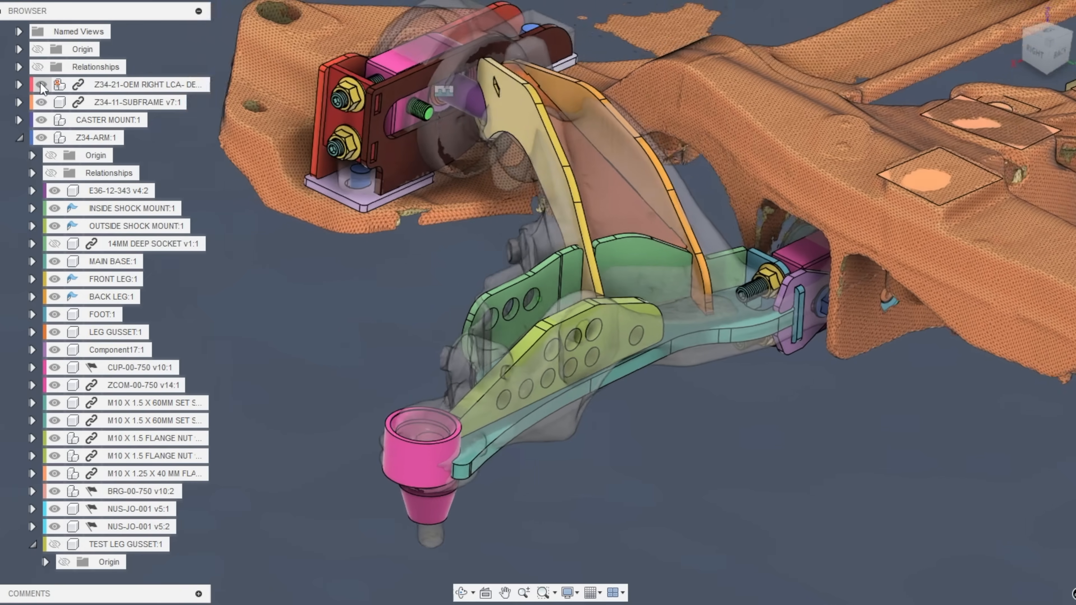
- Make the Z34-21-OEM RIGHT LCA component visible in the Browser
click(144, 83)
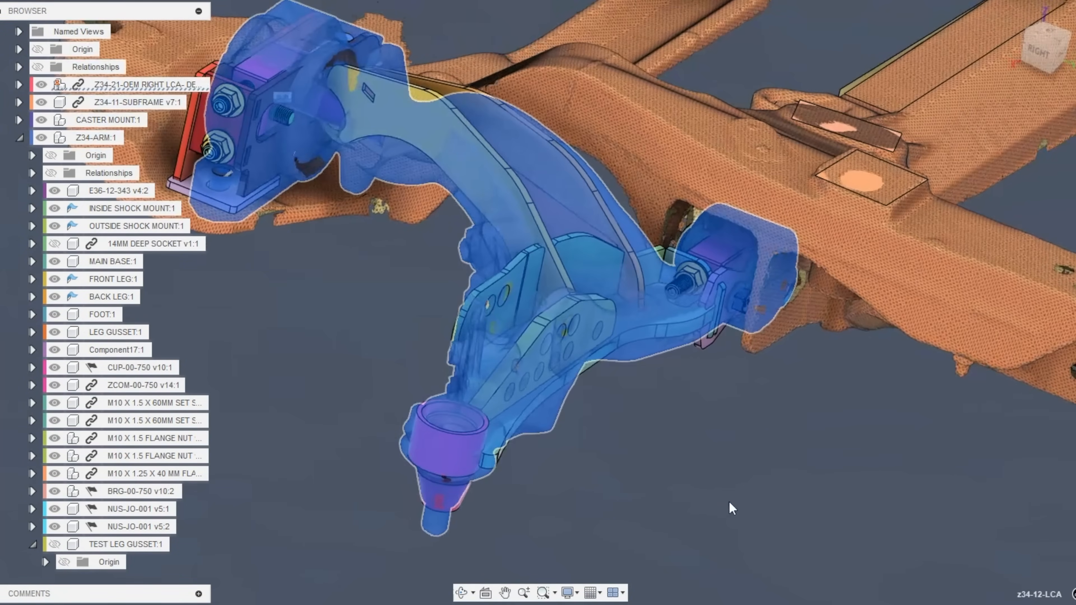